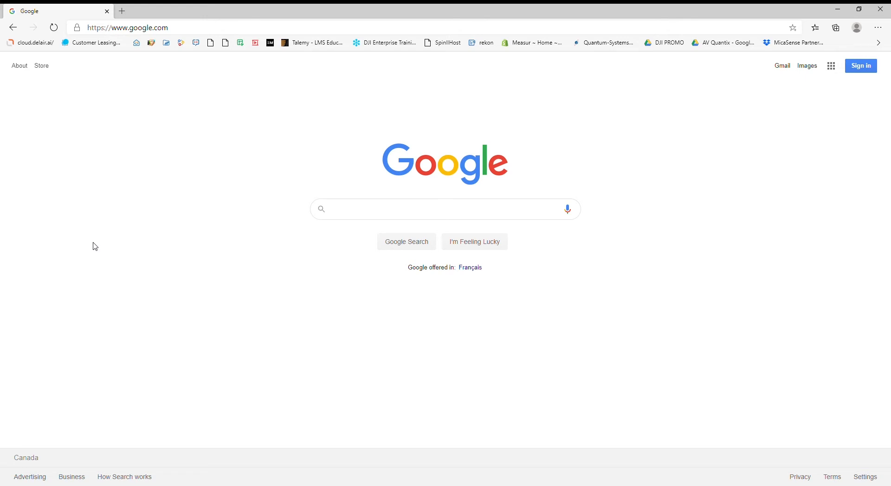
mouse_move(150, 219)
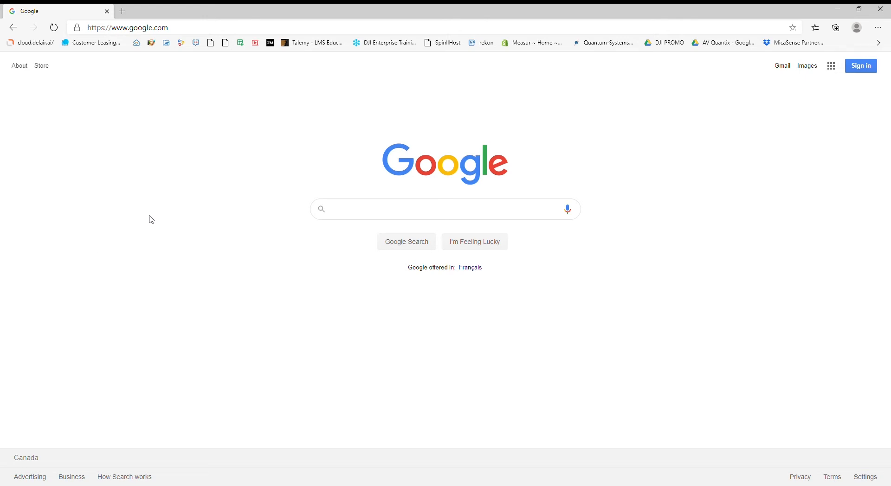
mouse_move(827, 335)
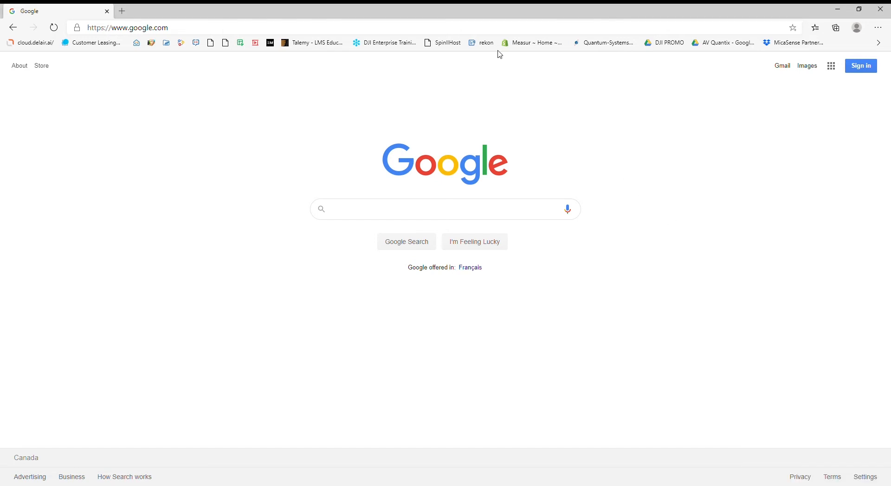
Load the receiver's web interface at 192.168.10.1.
left_click(129, 27)
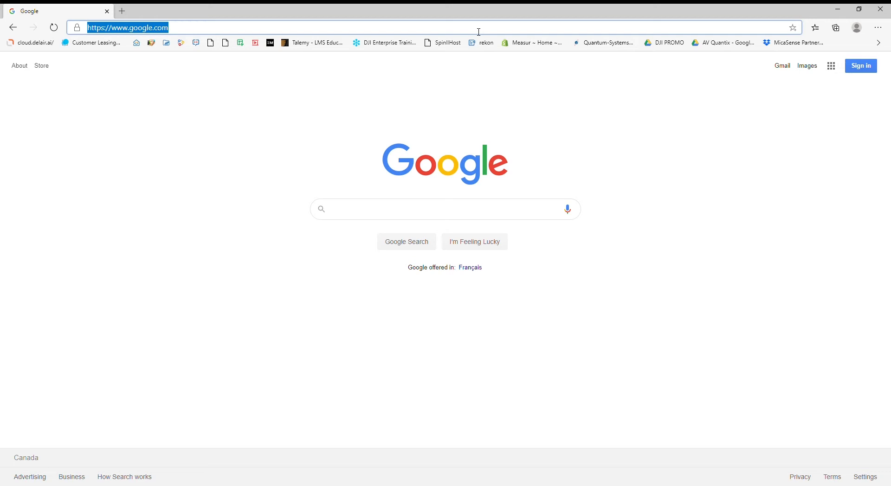
type("192.168.10.1")
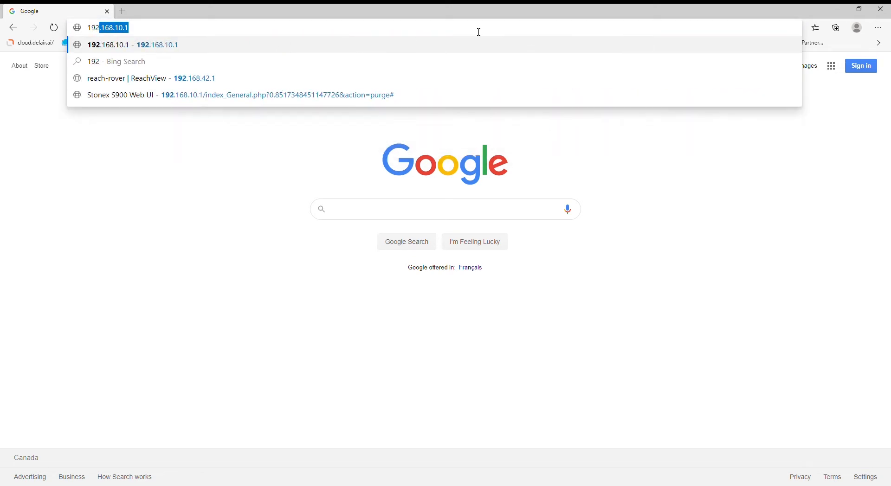
mouse_move(406, 27)
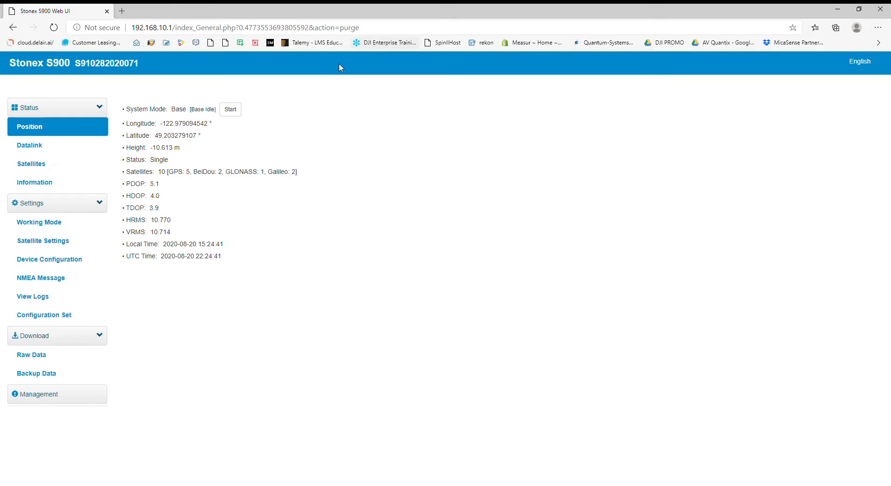
mouse_move(351, 94)
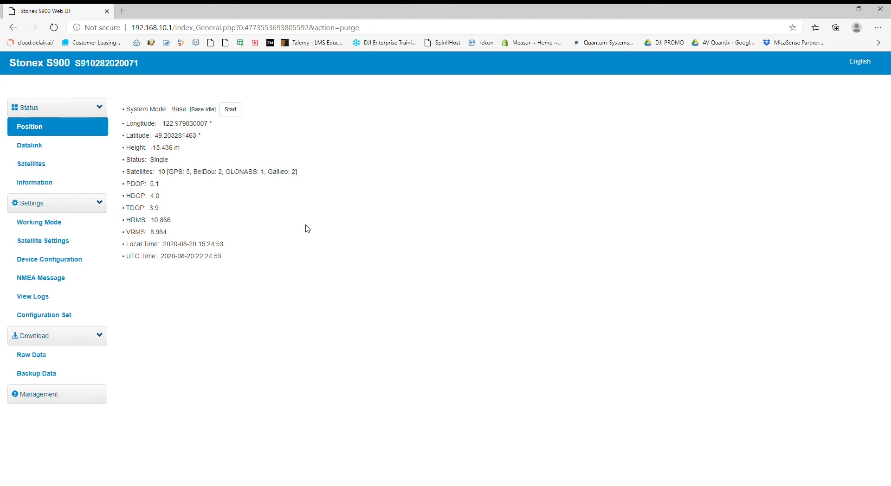
mouse_move(217, 206)
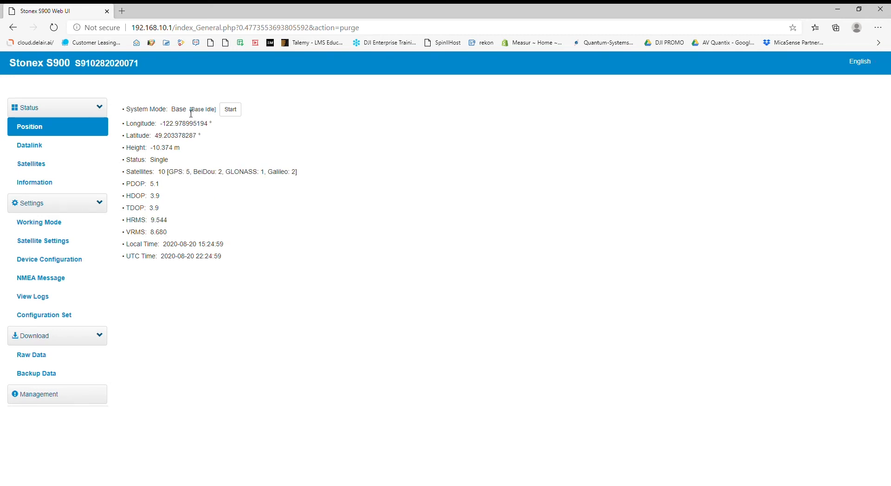
mouse_move(257, 124)
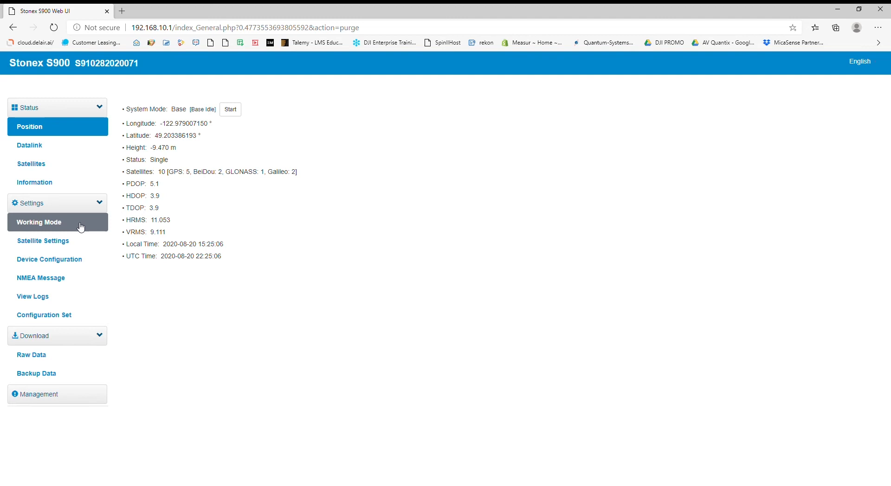
In Working Mode settings, switch the System Mode from Base to Static.
left_click(39, 222)
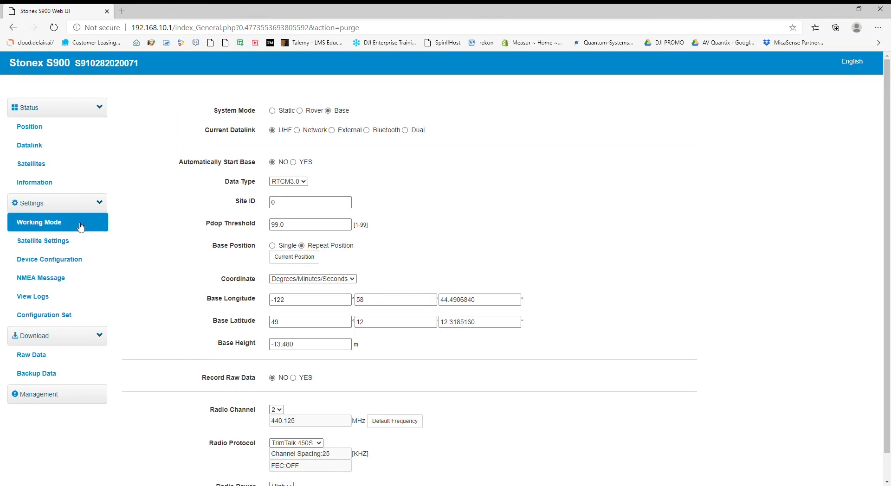
mouse_move(91, 222)
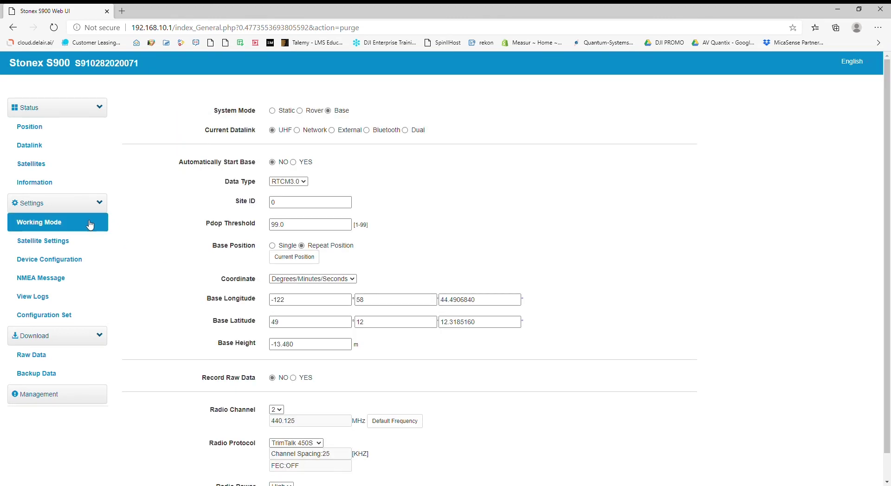
scroll("down", 3)
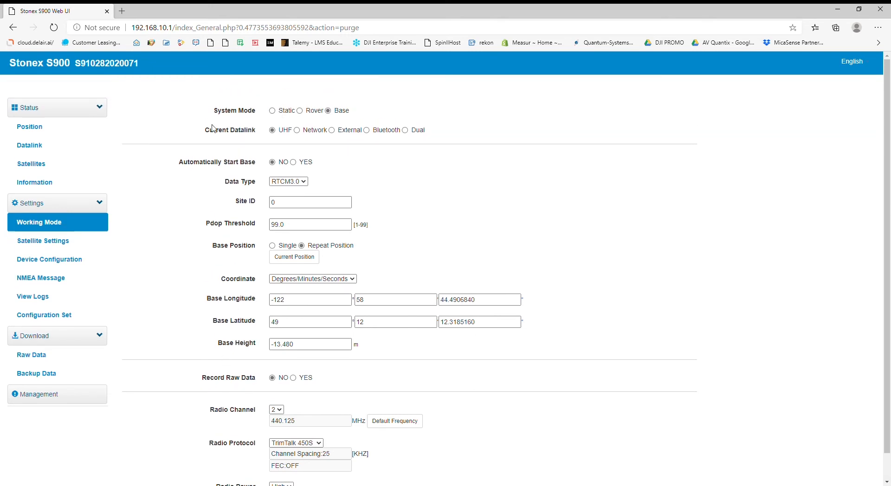
mouse_move(205, 116)
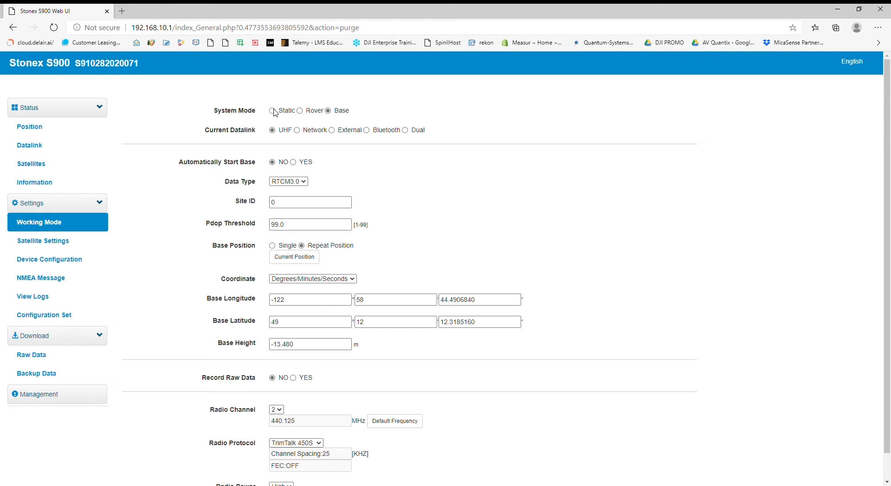
left_click(273, 110)
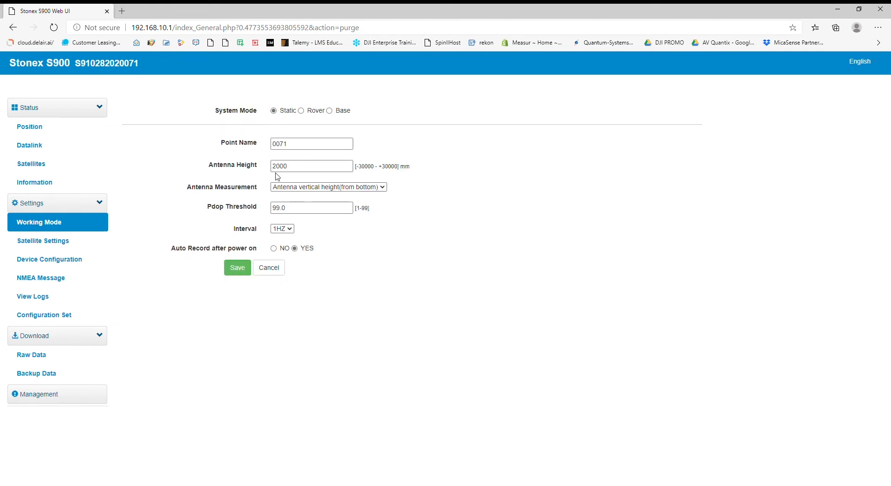
left_click(312, 143)
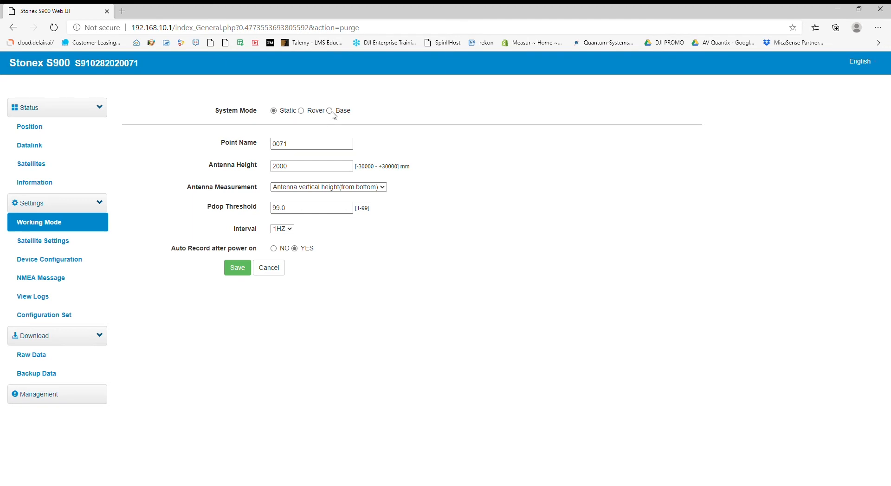
Briefly try Base mode with Record Raw Data YES, then return to Static mode.
left_click(329, 110)
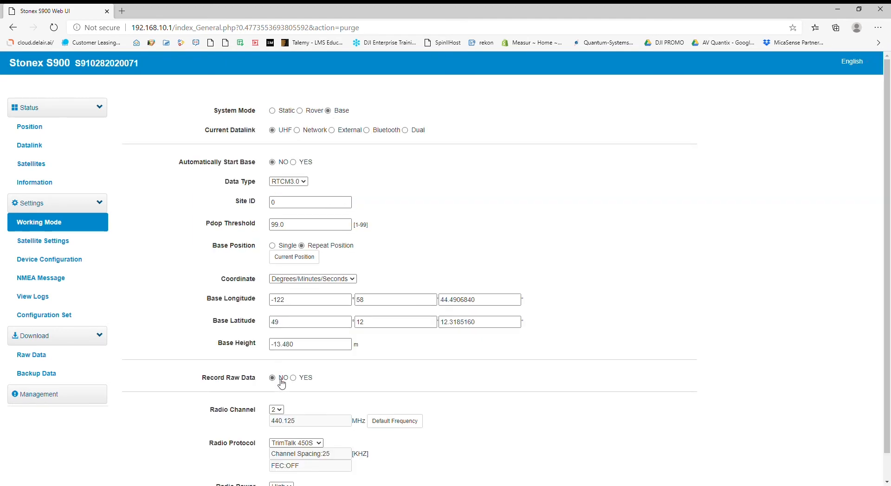
left_click(293, 378)
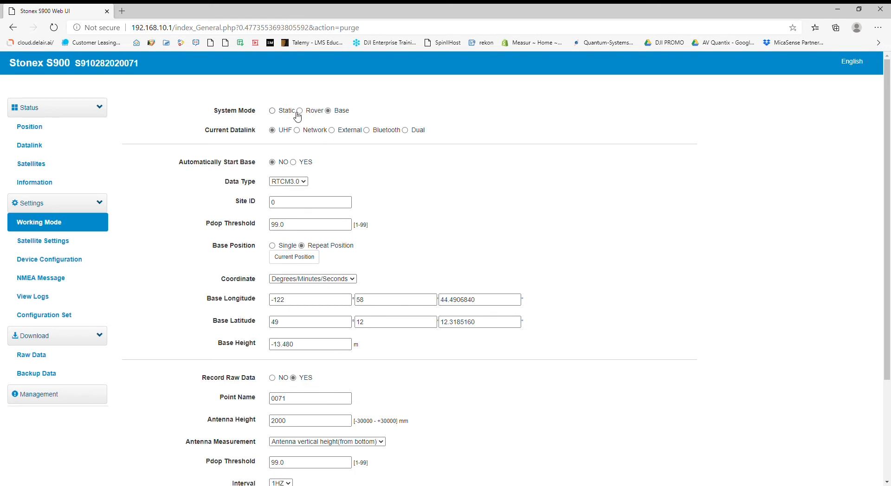
left_click(272, 110)
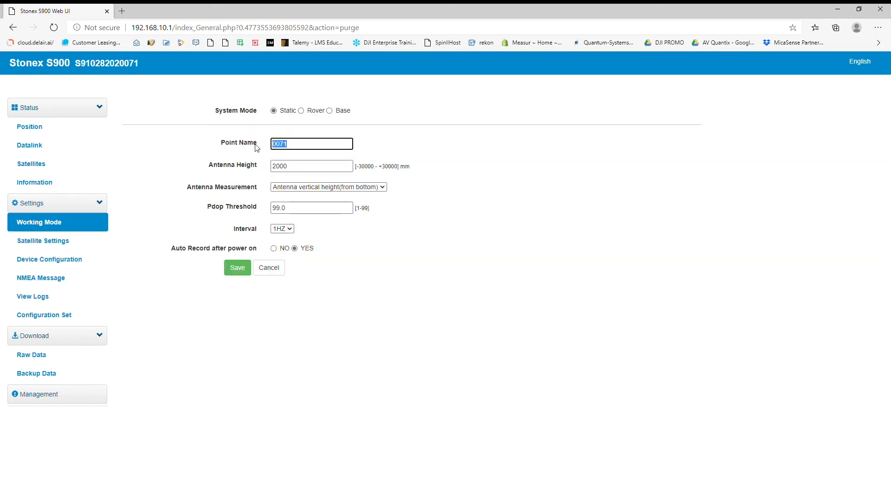
Save Static mode with point name test, height 2000 mm and auto-record after power on NO.
type("test")
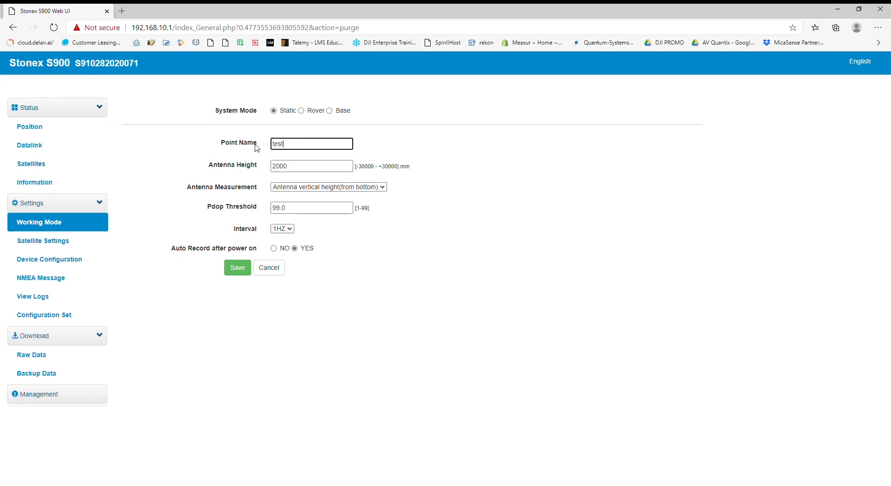
double_click(310, 166)
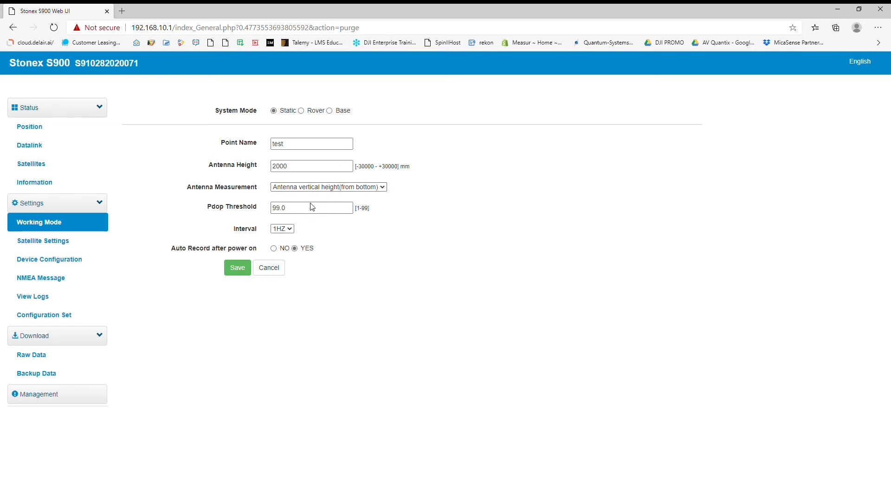
mouse_move(417, 201)
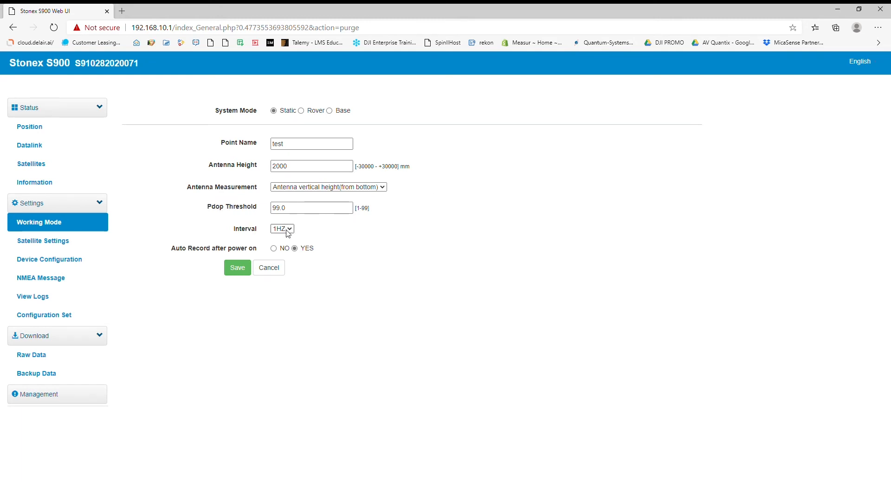
mouse_move(323, 242)
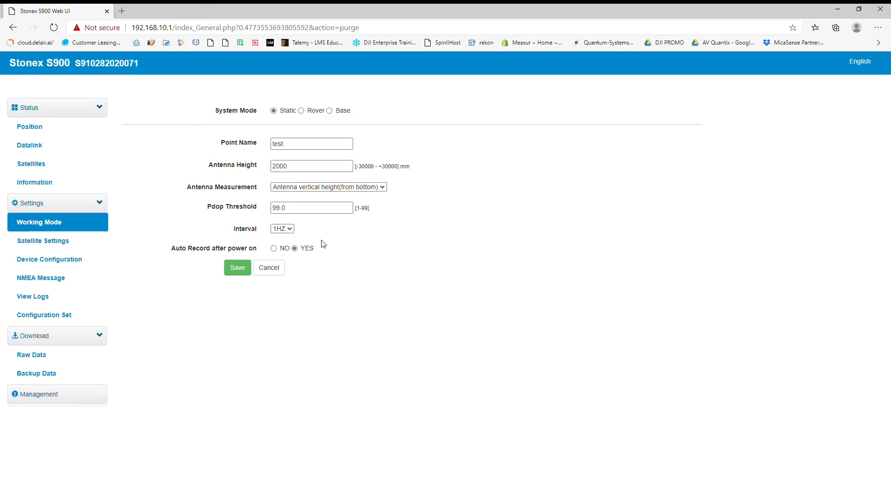
mouse_move(217, 253)
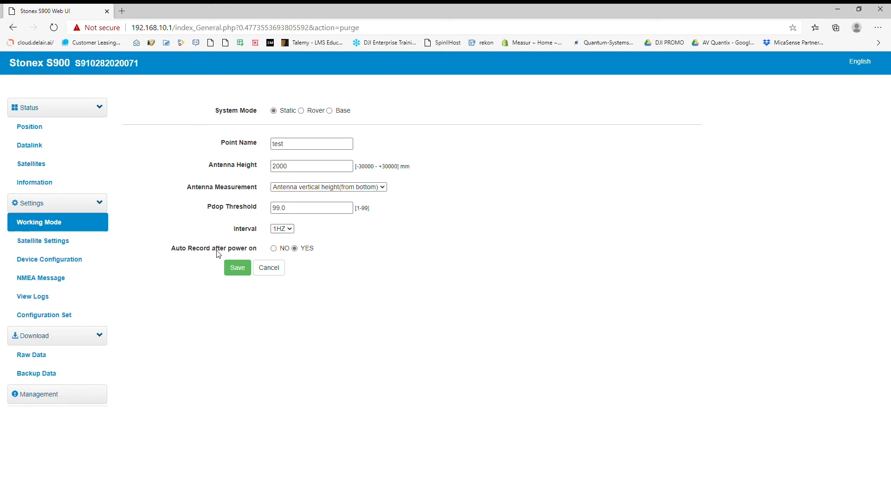
left_click(273, 249)
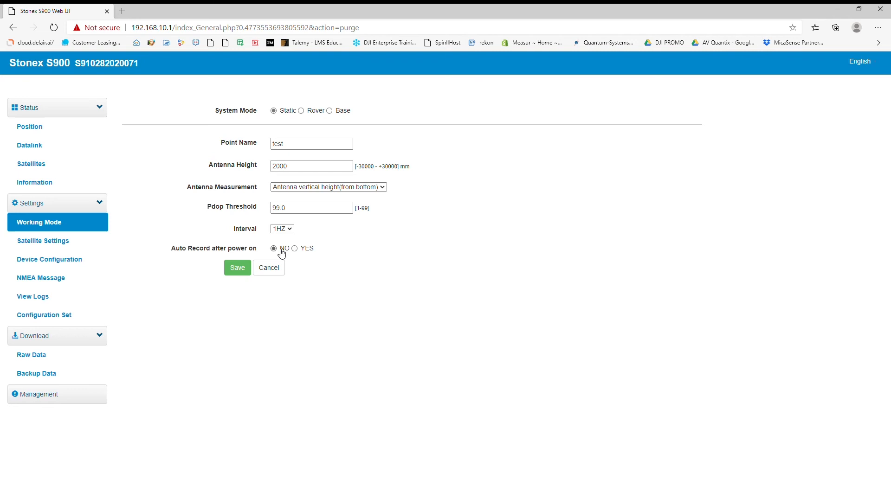
mouse_move(354, 253)
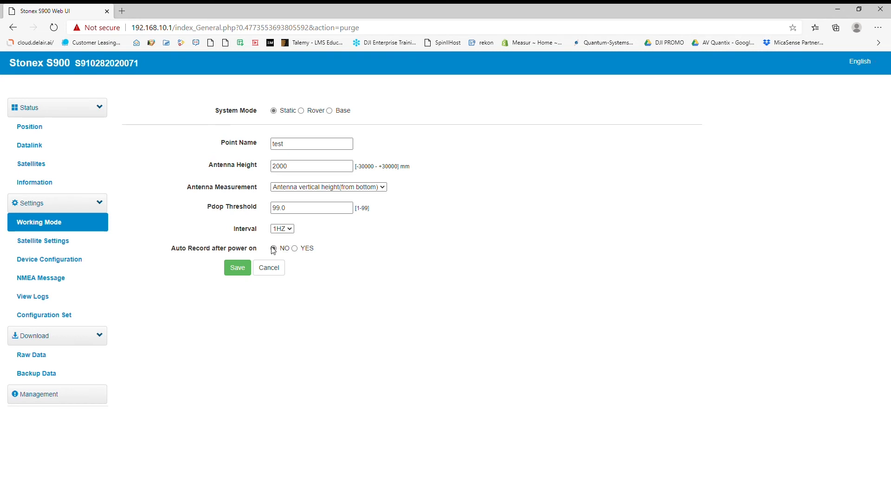
mouse_move(329, 249)
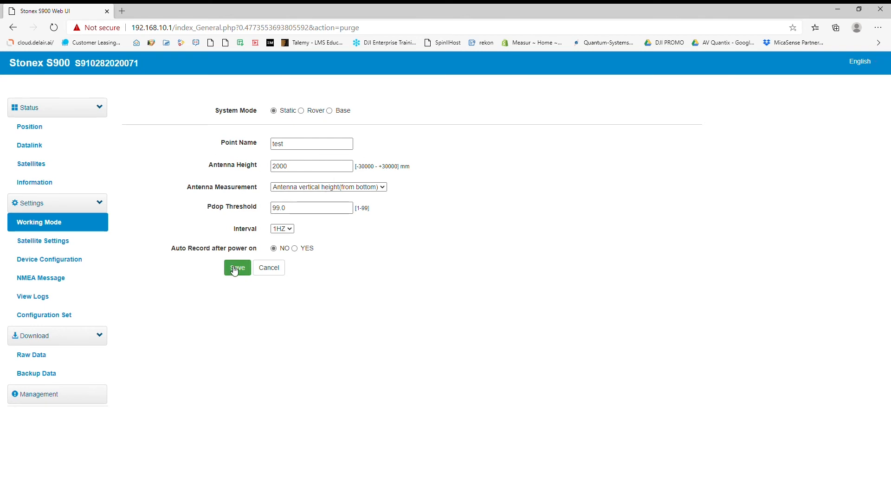
left_click(237, 267)
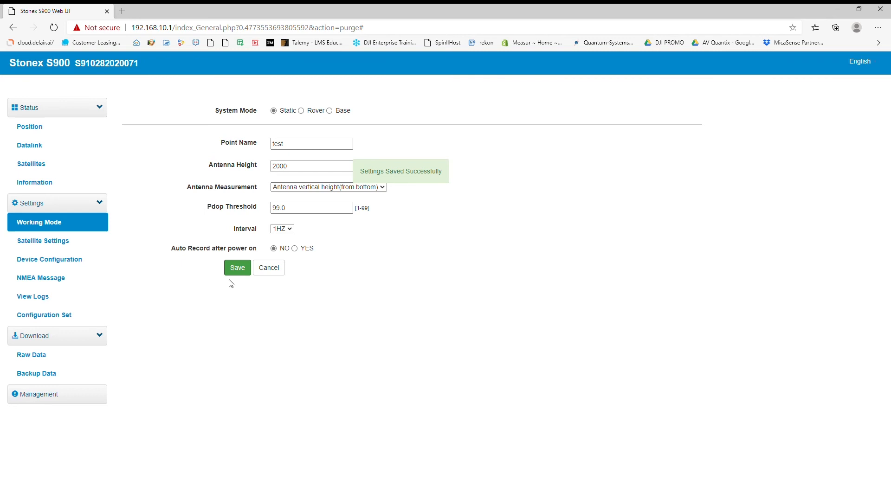
mouse_move(65, 134)
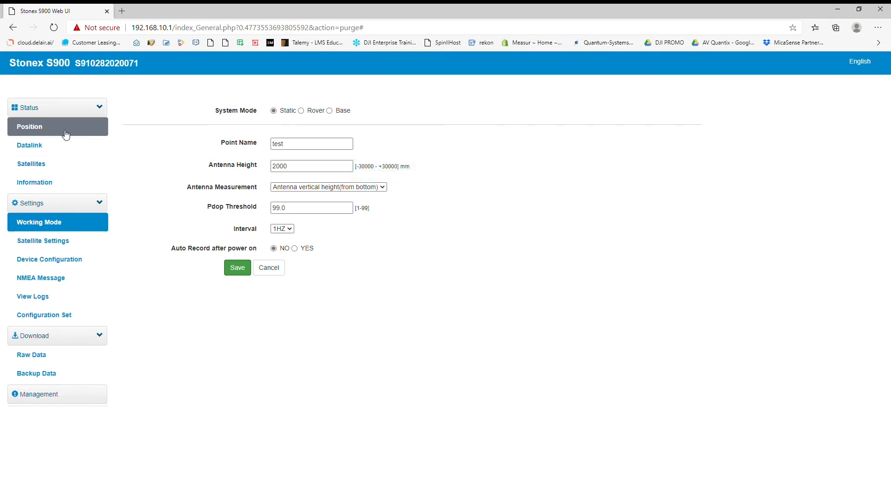
On the Position status page, stop the static recording session.
left_click(28, 126)
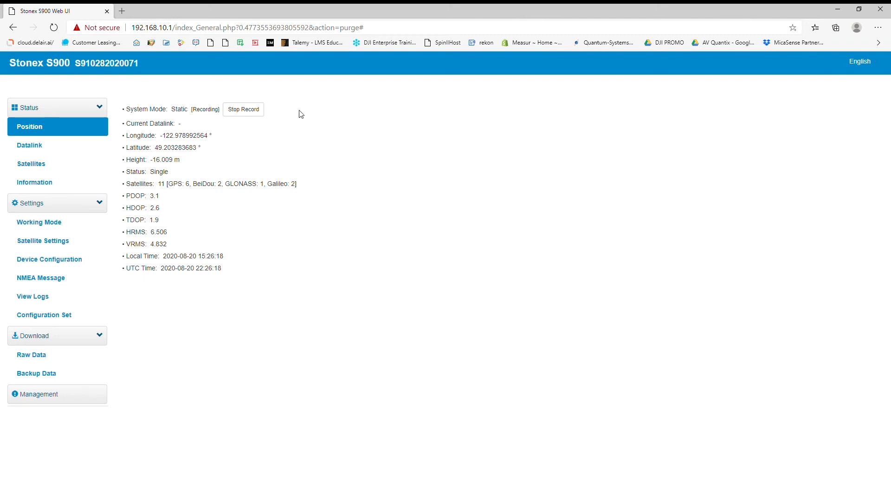
mouse_move(304, 106)
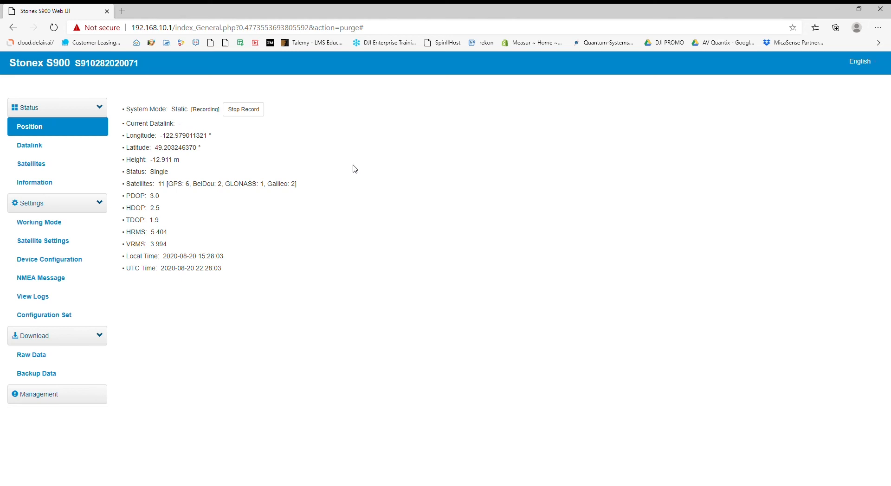
mouse_move(287, 149)
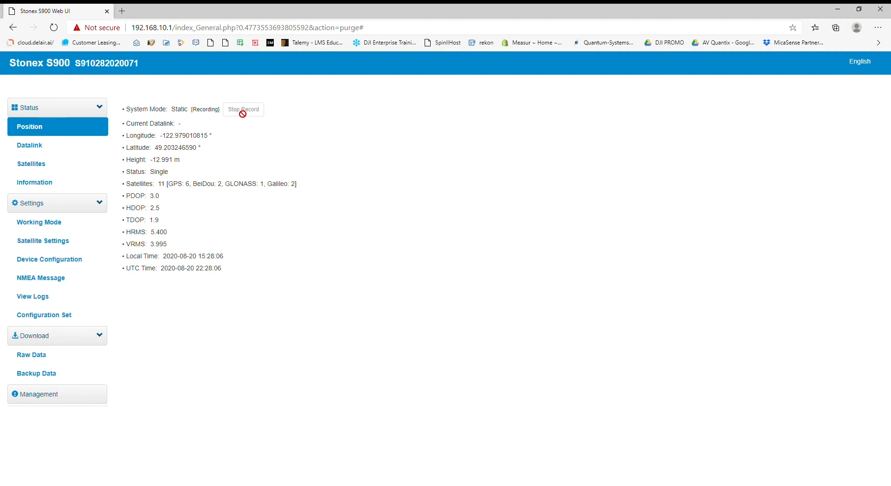
left_click(243, 110)
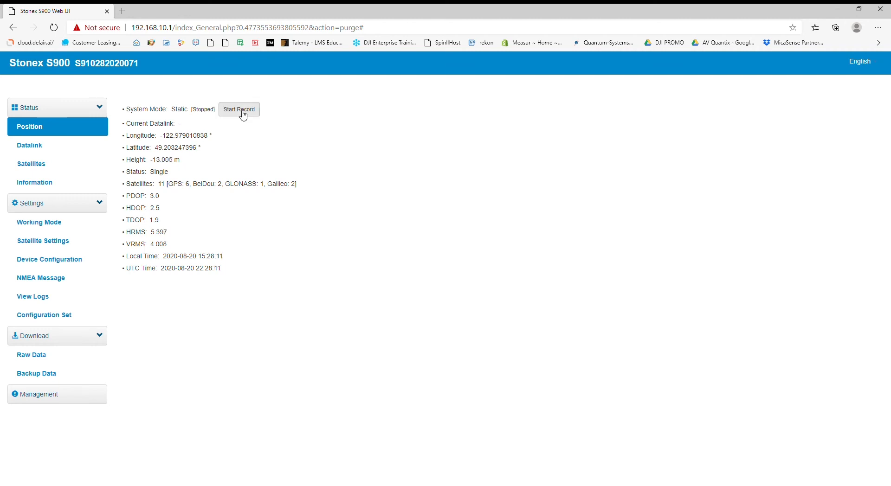
mouse_move(390, 219)
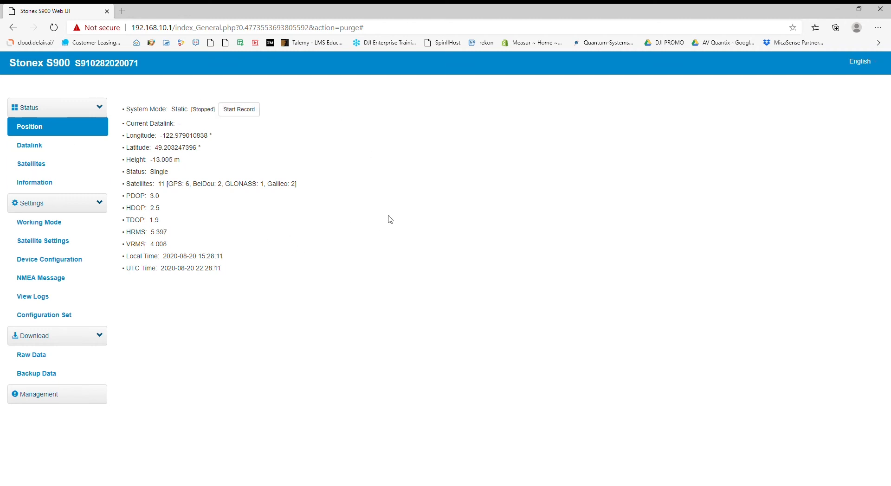
mouse_move(67, 350)
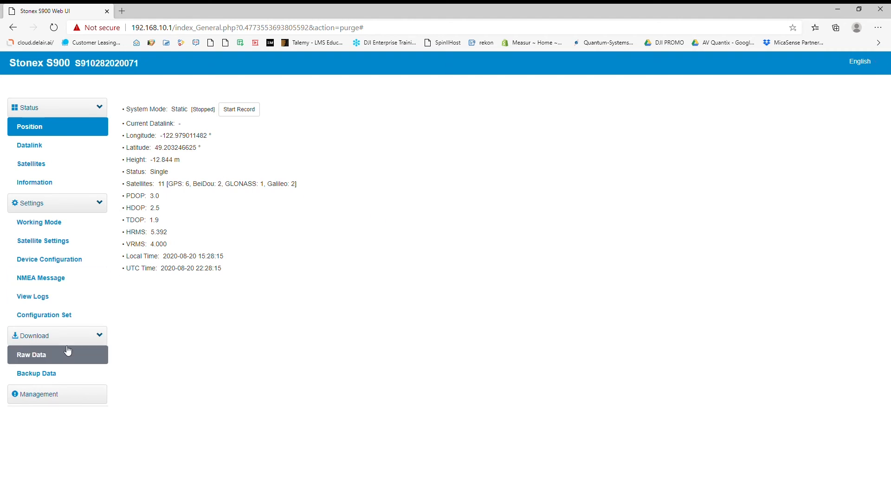
List the recorded raw data files, showing test2331.dat (0.187 MB).
left_click(31, 354)
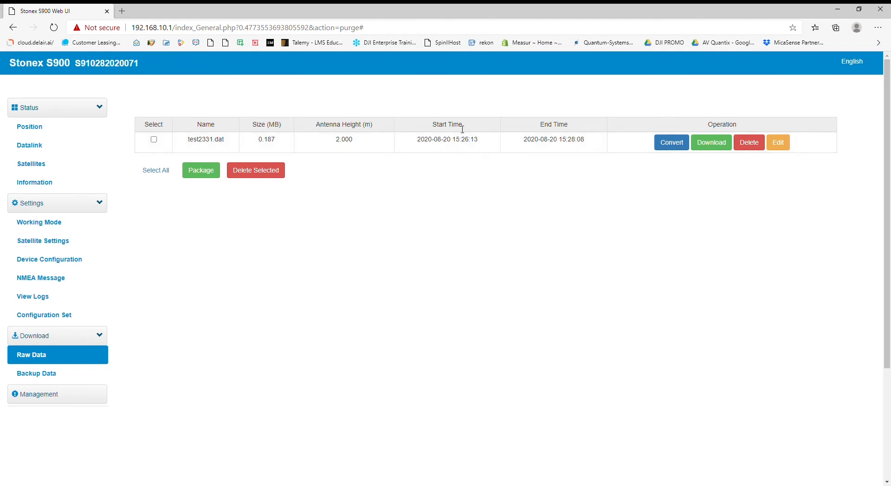
mouse_move(349, 136)
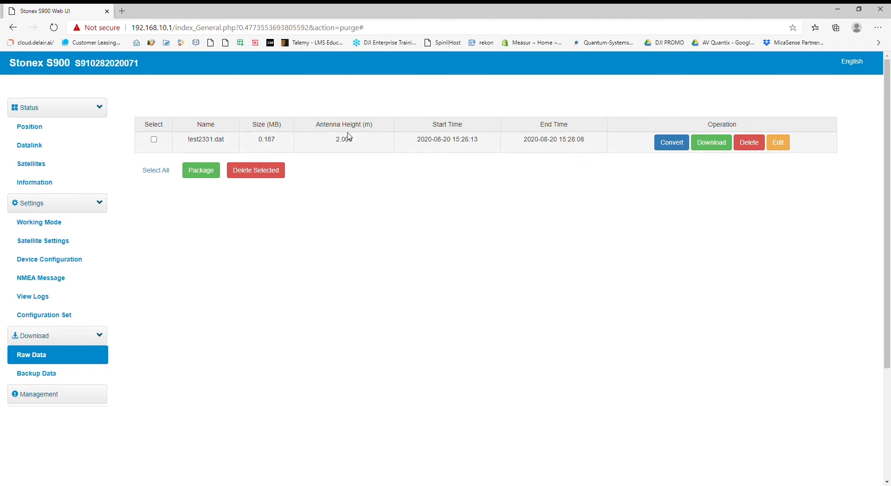
mouse_move(445, 205)
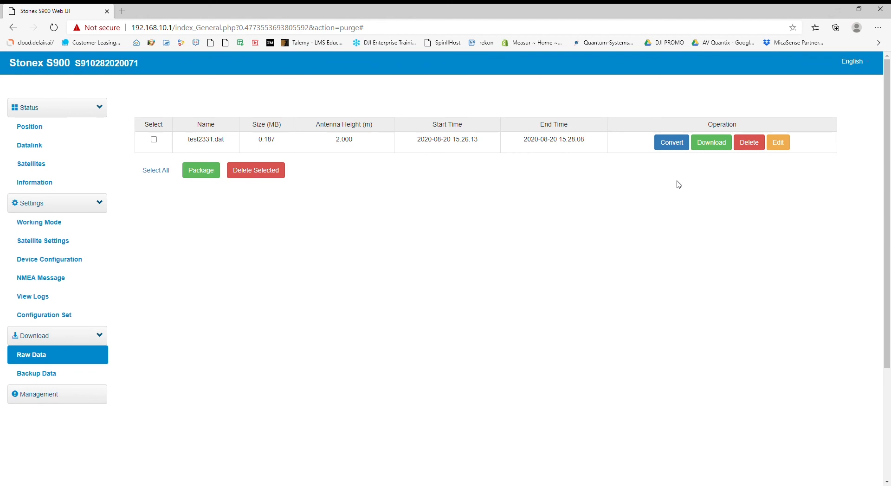
mouse_move(645, 195)
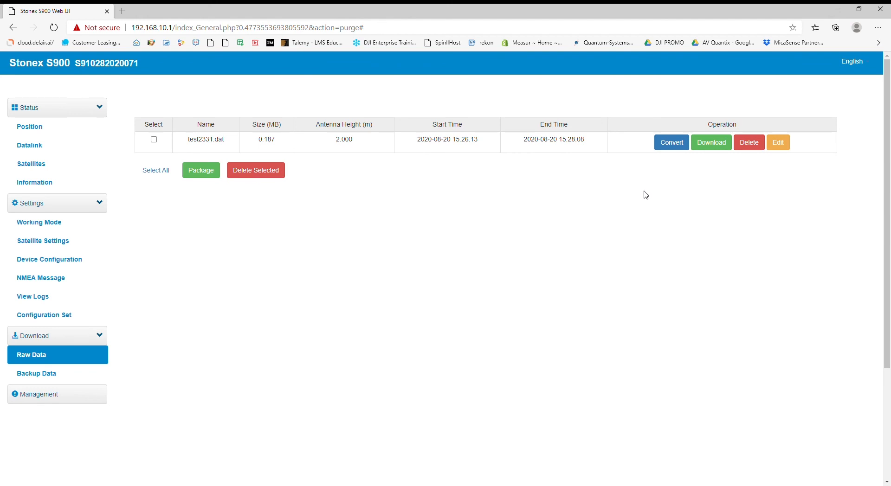
mouse_move(345, 192)
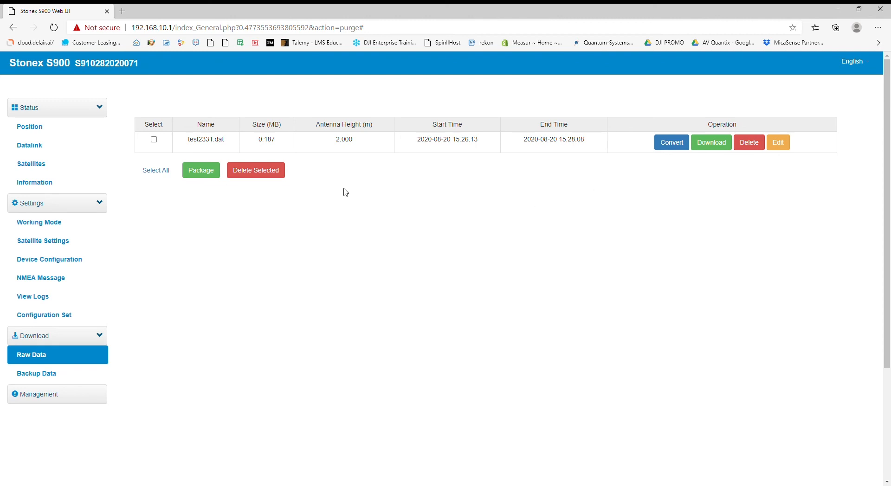
mouse_move(340, 189)
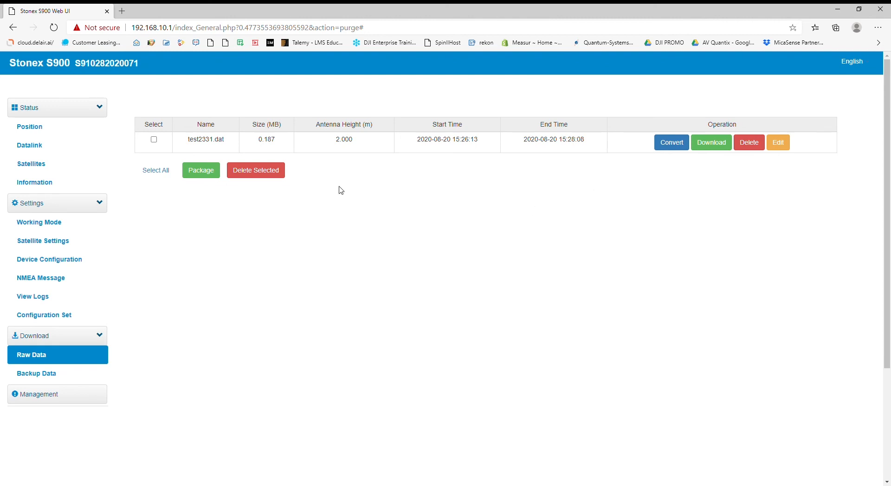
mouse_move(316, 259)
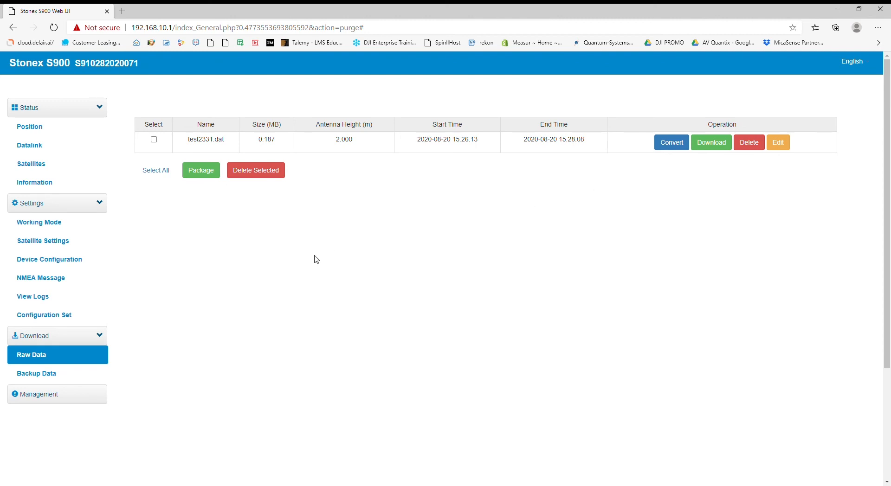
mouse_move(480, 242)
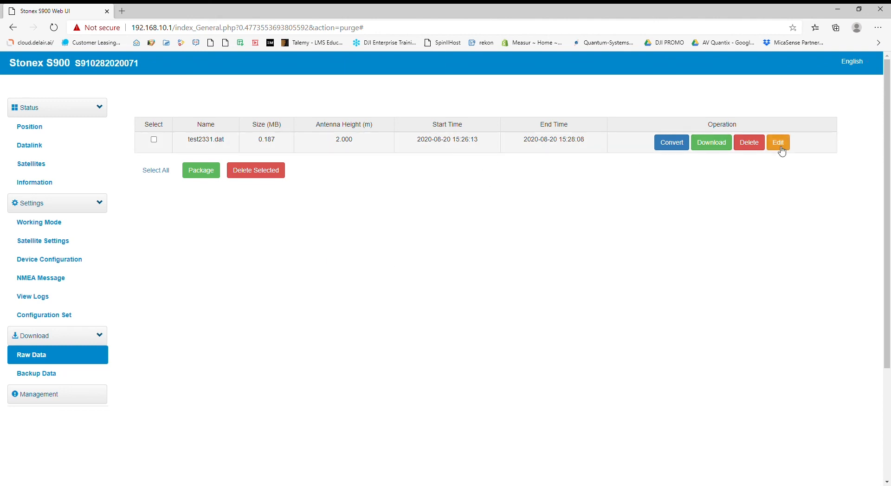
left_click(778, 142)
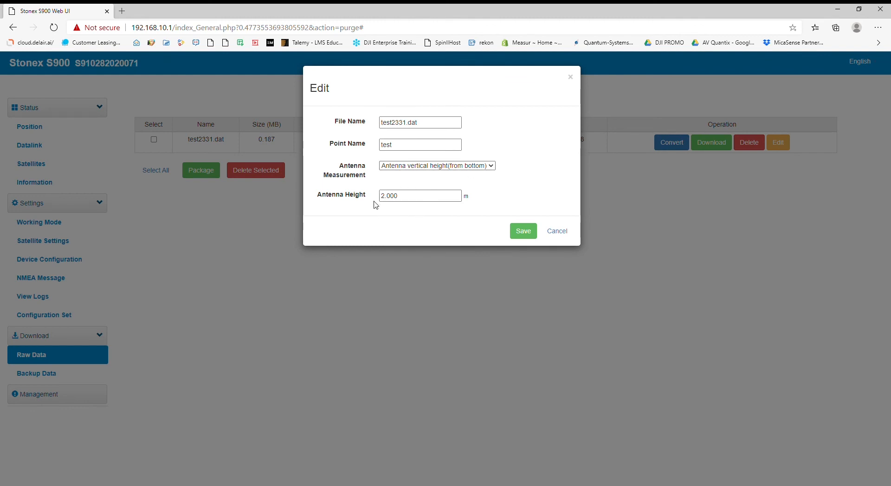
mouse_move(399, 216)
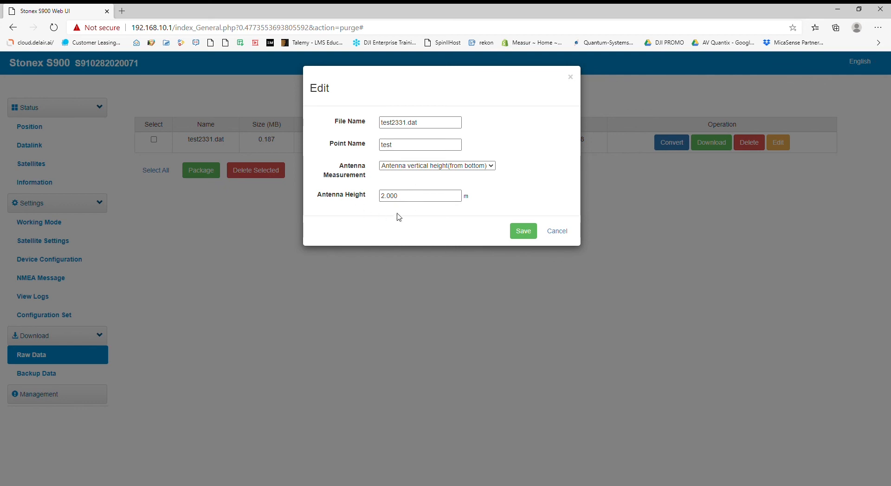
left_click(430, 122)
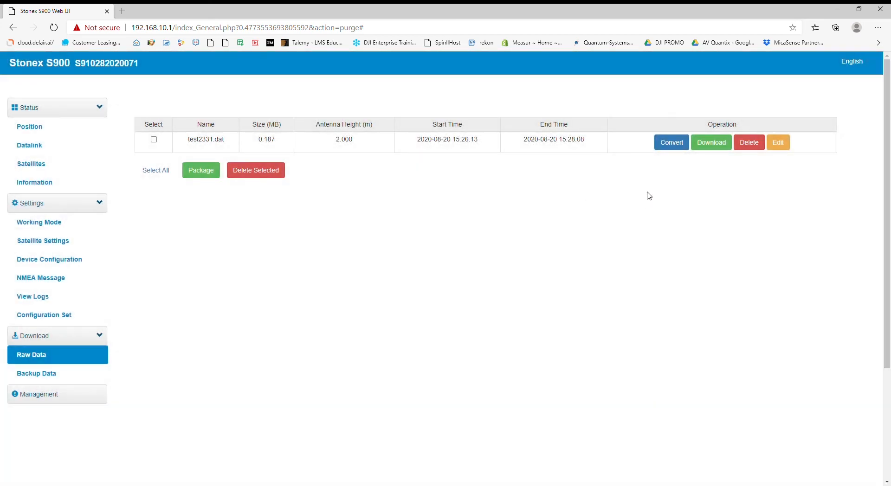
left_click(671, 142)
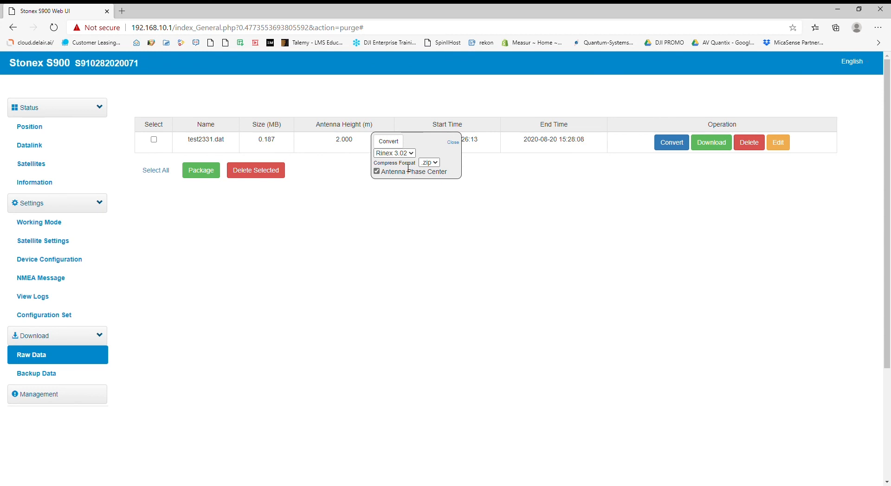
left_click(453, 142)
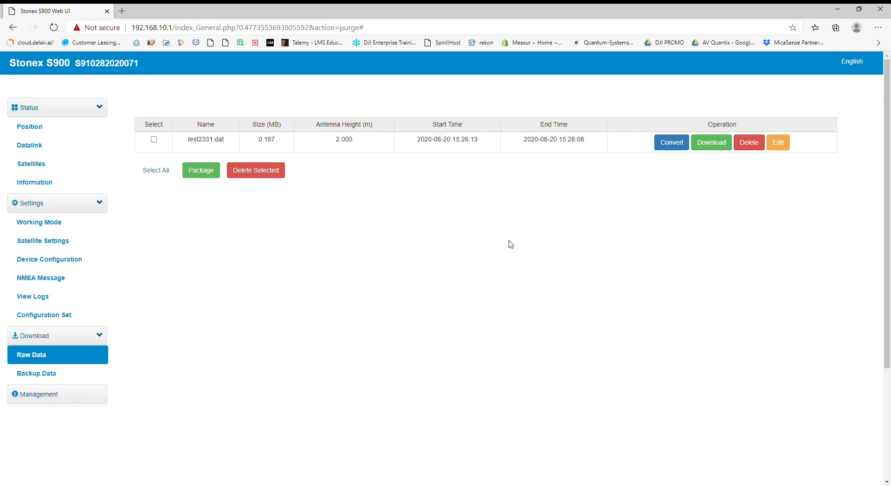